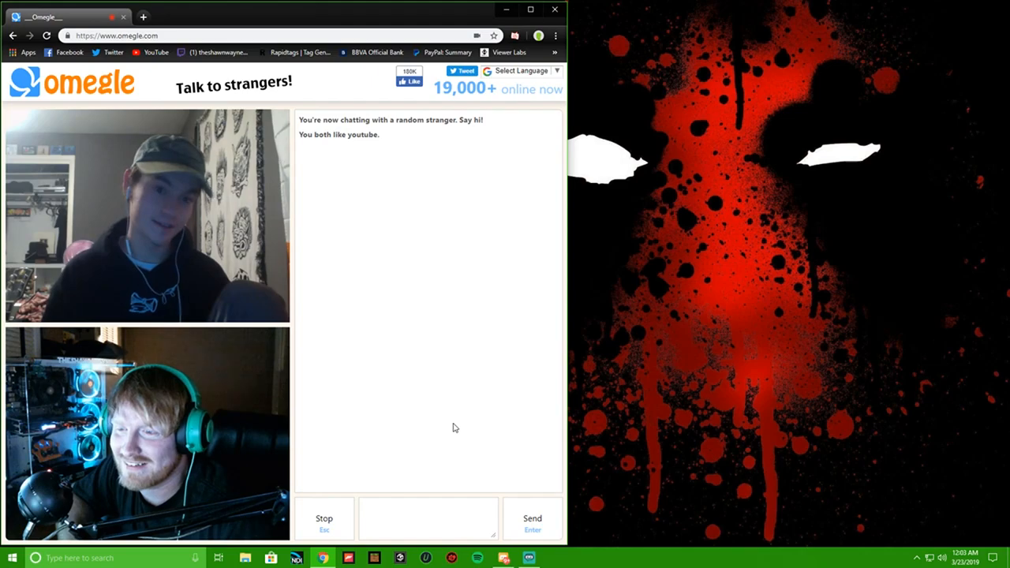
- Paste the copied channel name into the Omegle chat, then move on to a new stranger
{"action": "left_click", "coordinate": [428, 507]}
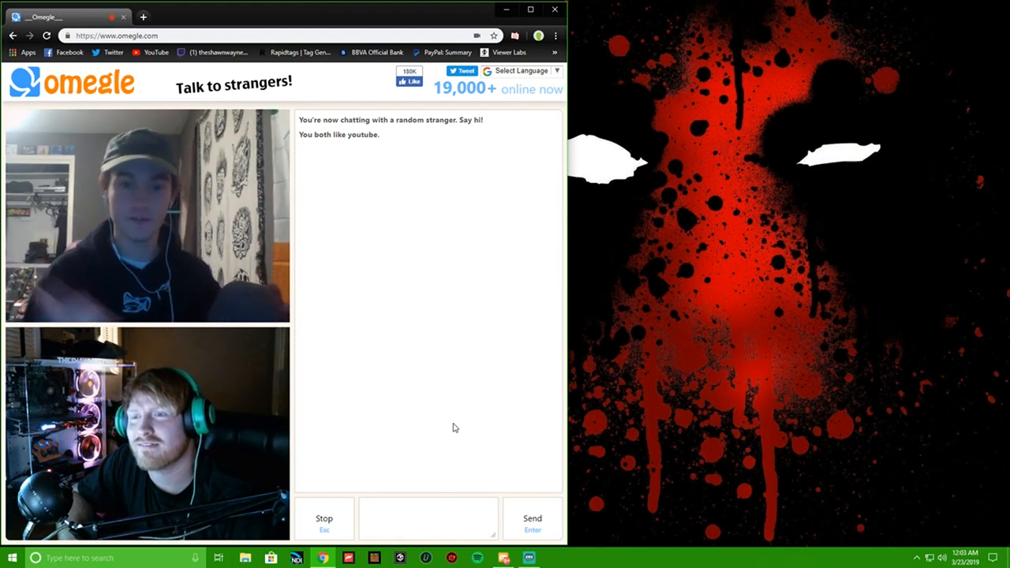
{"action": "left_click", "coordinate": [428, 507]}
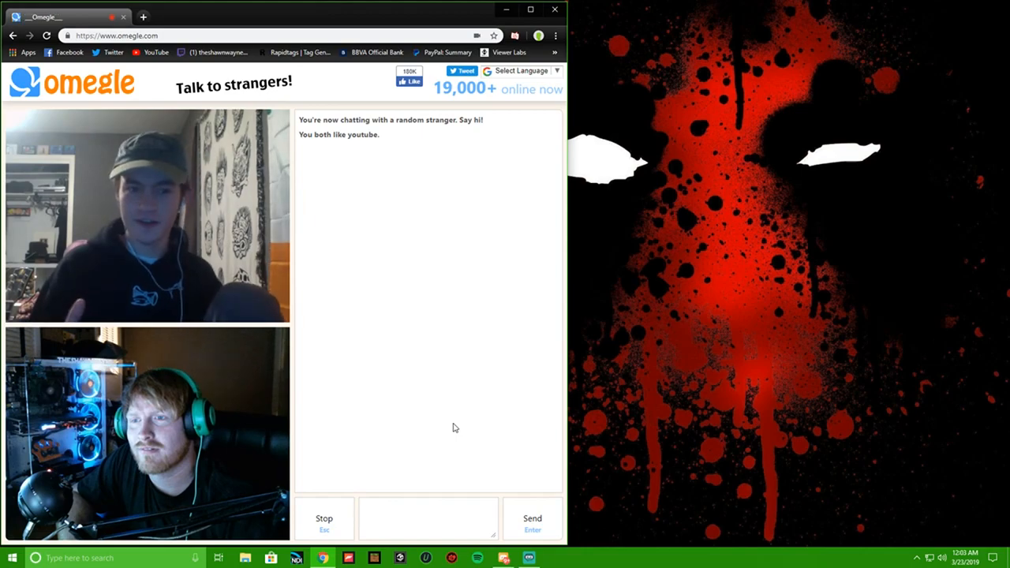
{"action": "left_click", "coordinate": [429, 511]}
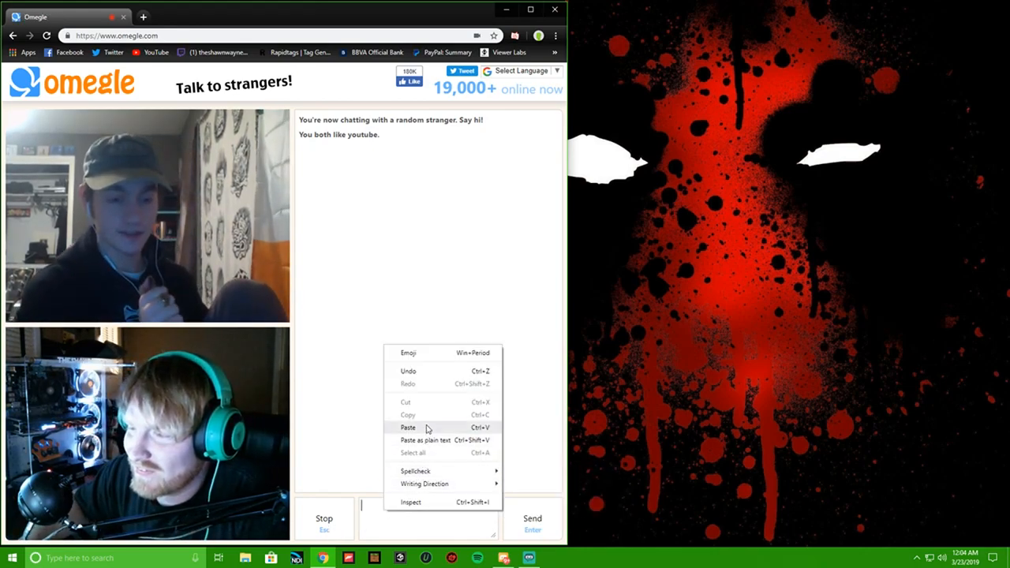
{"action": "left_click", "coordinate": [408, 427]}
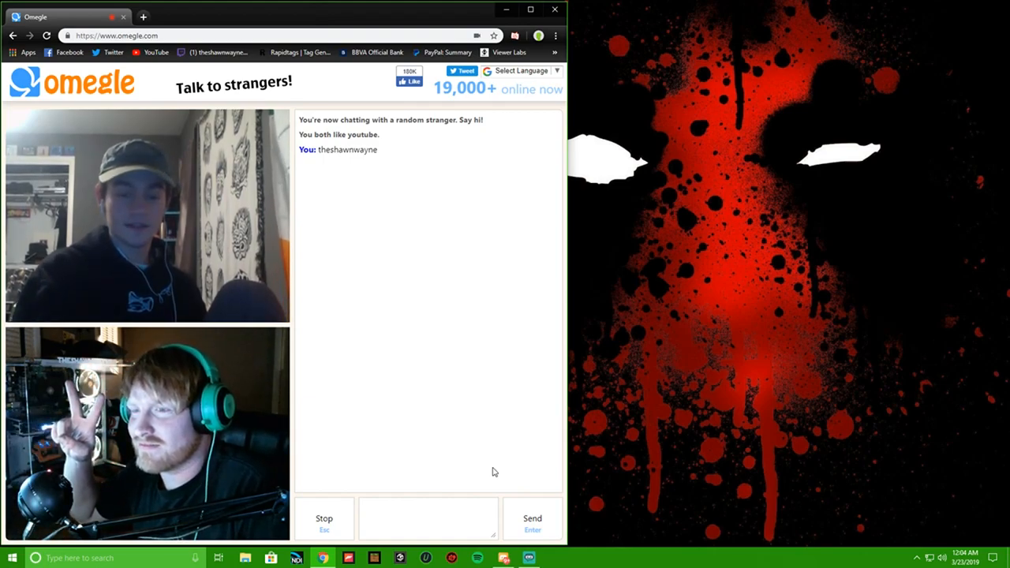
{"action": "left_click", "coordinate": [323, 518]}
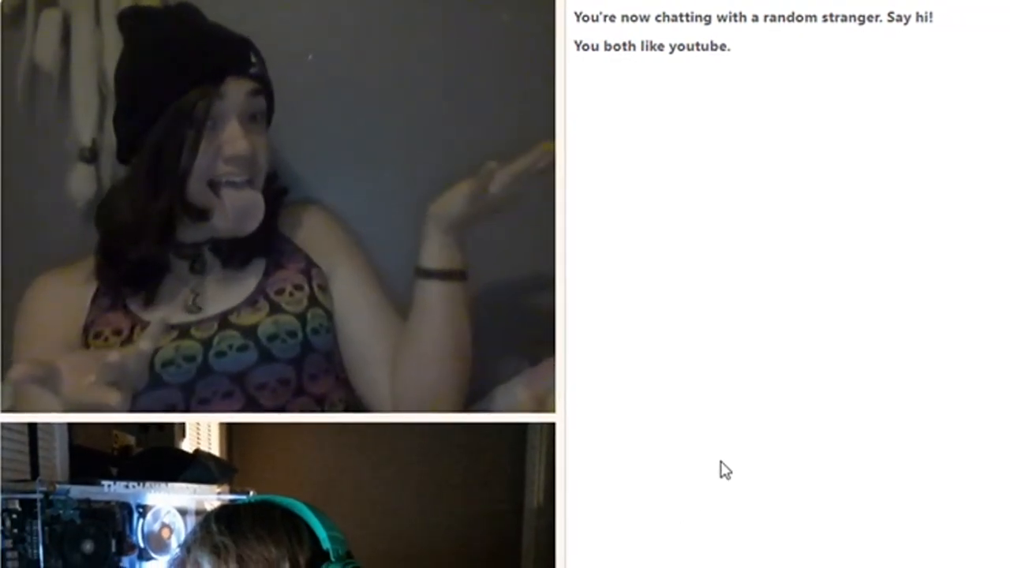
{"action": "mouse_move", "coordinate": [682, 446]}
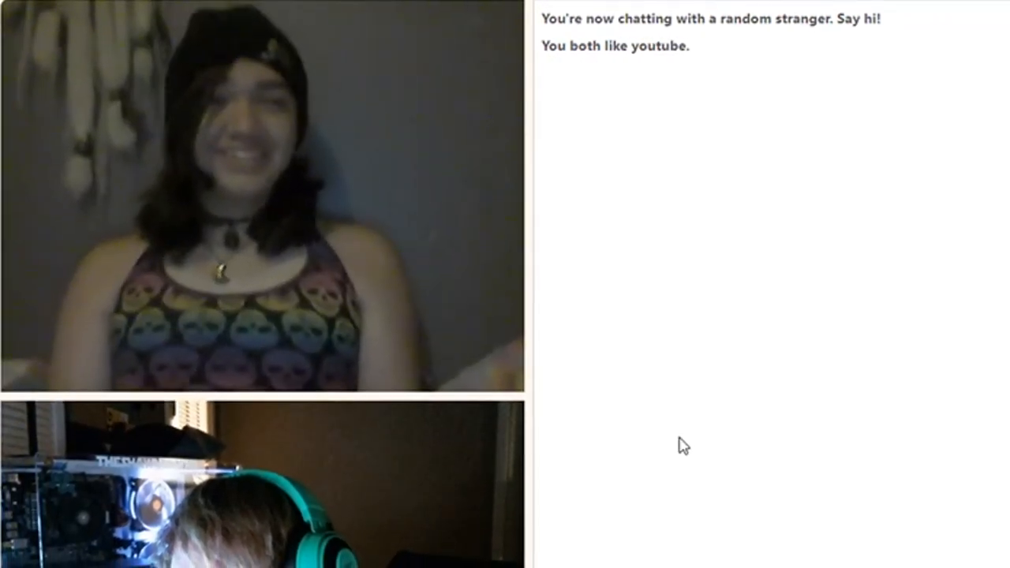
- Paste the copied channel name into the new stranger's chat message box
{"action": "right_click", "coordinate": [683, 446]}
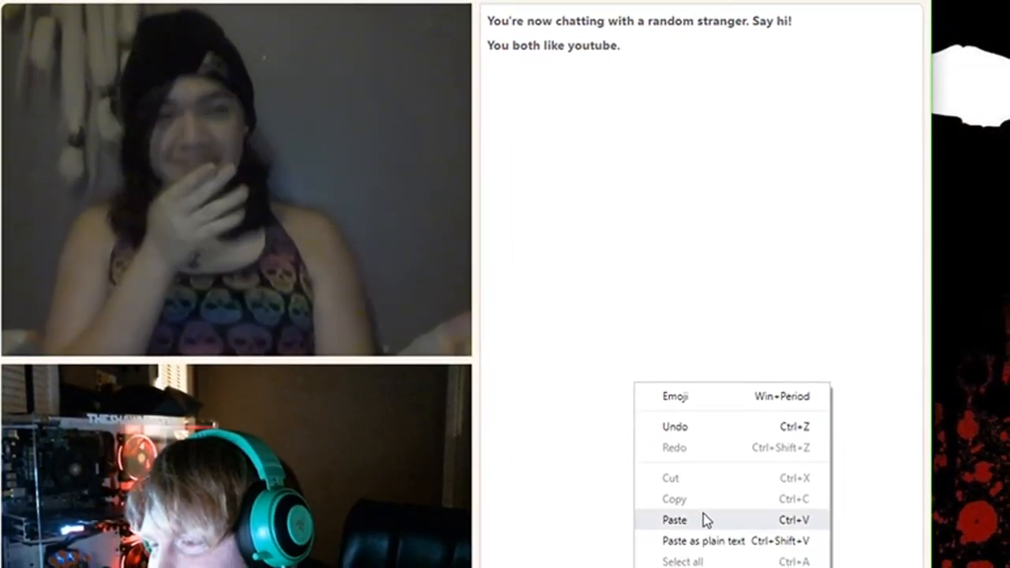
{"action": "left_click", "coordinate": [665, 494]}
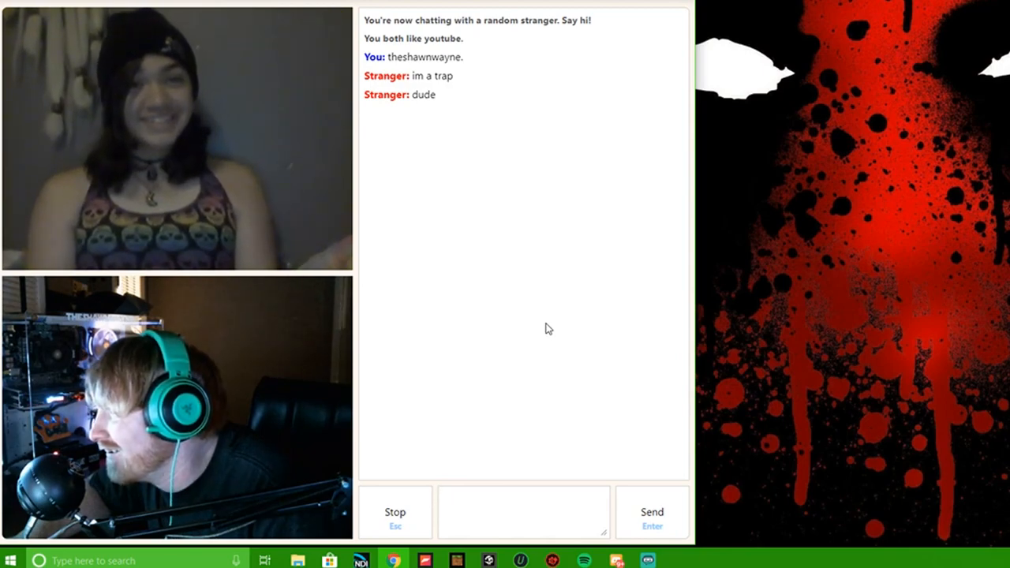
{"action": "left_click", "coordinate": [523, 511]}
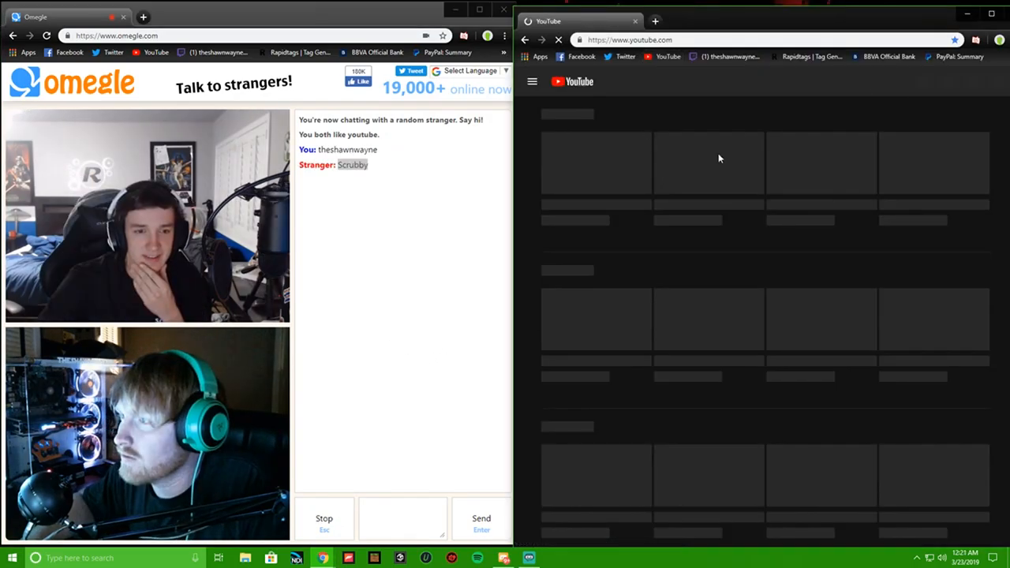
- Search YouTube for 'Scrubby', subscribe to the channel, and browse its channel page
{"action": "right_click", "coordinate": [730, 81]}
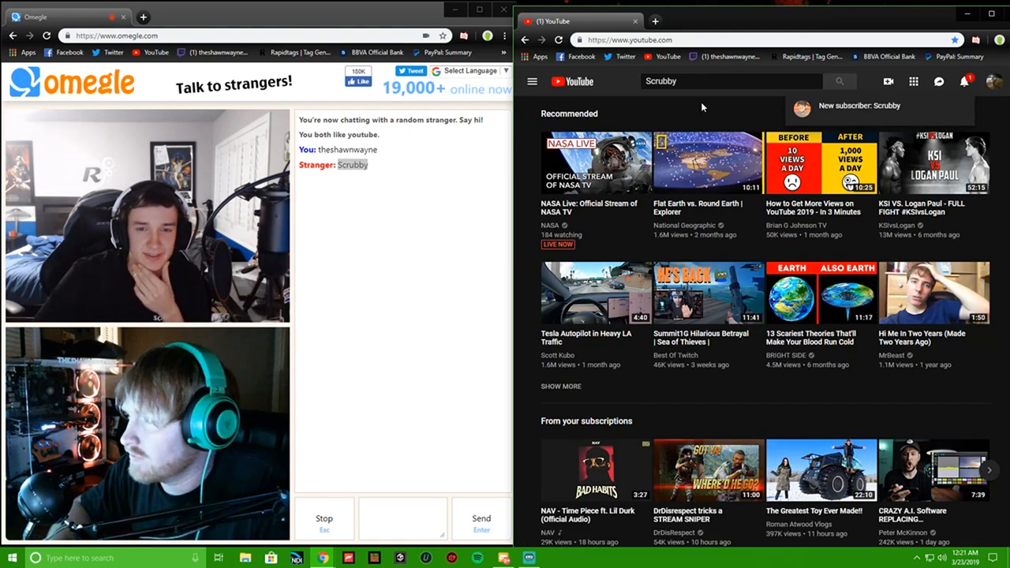
{"action": "mouse_move", "coordinate": [744, 97]}
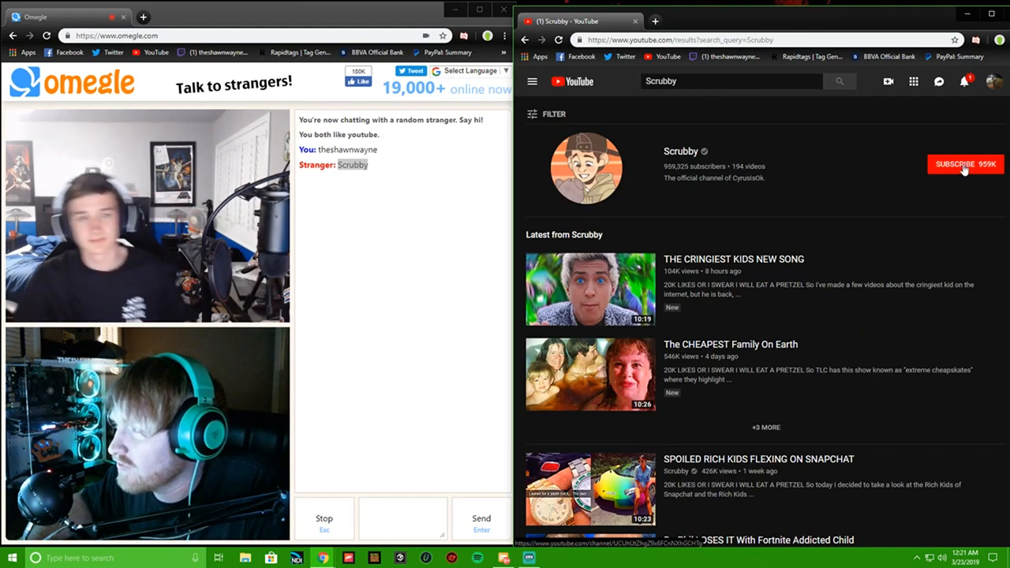
{"action": "left_click", "coordinate": [965, 163]}
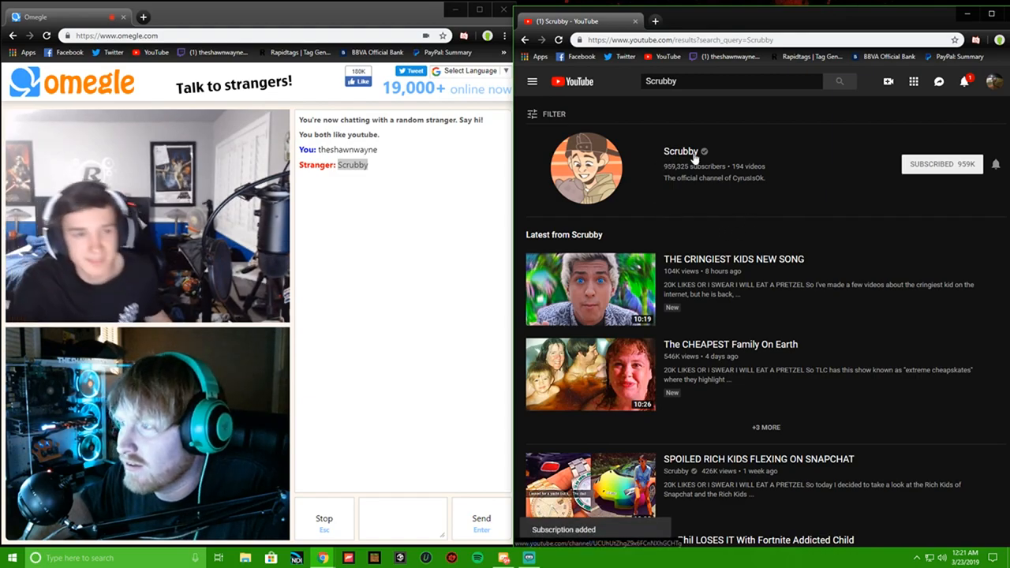
{"action": "left_click", "coordinate": [680, 151]}
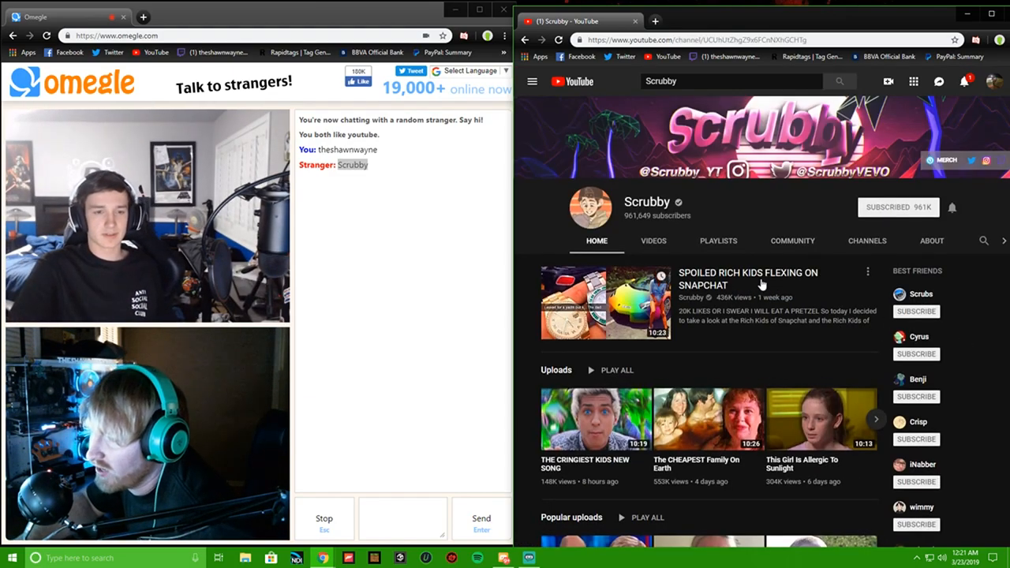
{"action": "scroll", "scroll_direction": "down", "scroll_amount": 3}
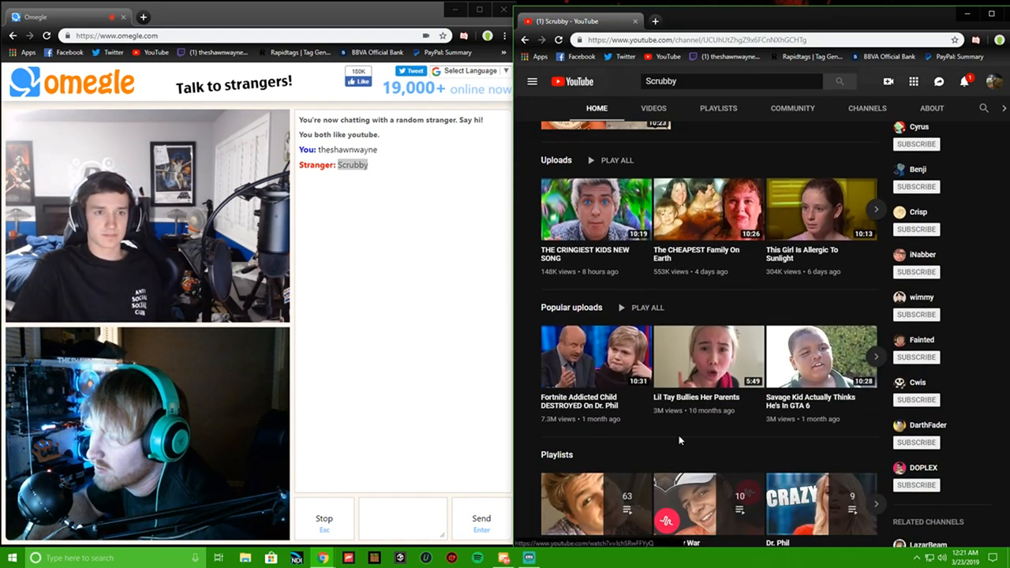
{"action": "scroll", "scroll_direction": "up", "scroll_amount": 3}
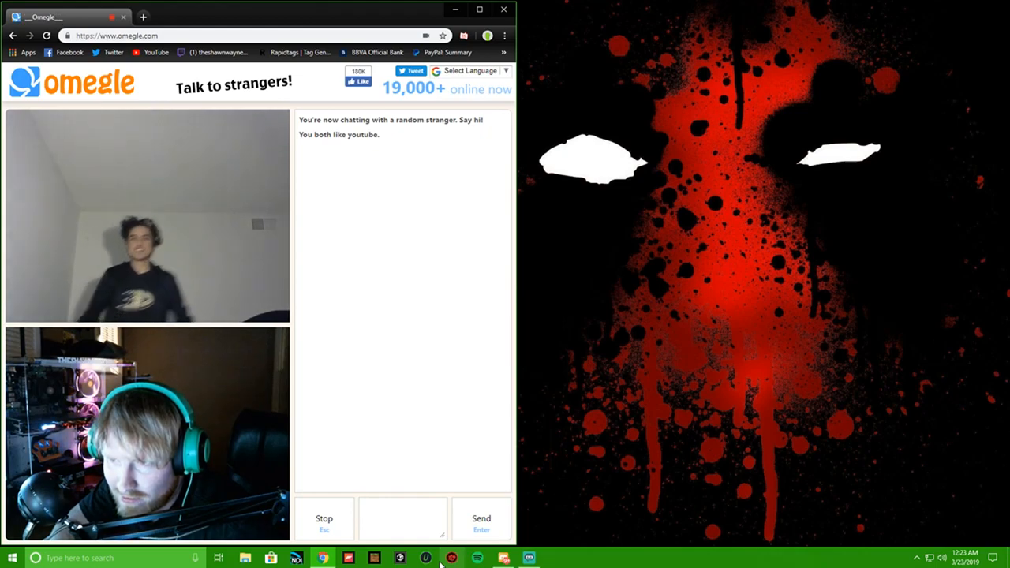
- Focus the Omegle message box to start chatting with the latest stranger
{"action": "left_click", "coordinate": [403, 517]}
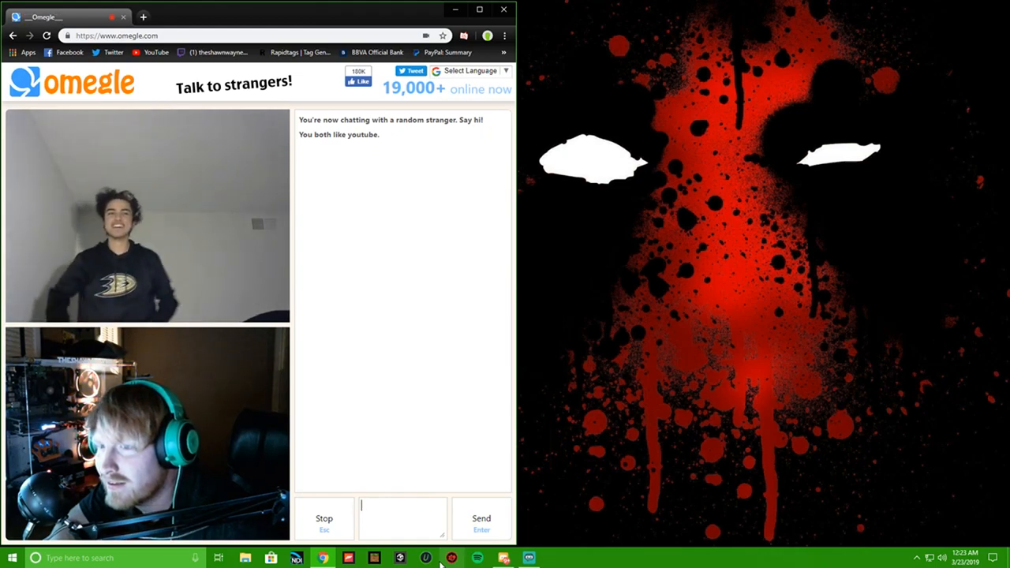